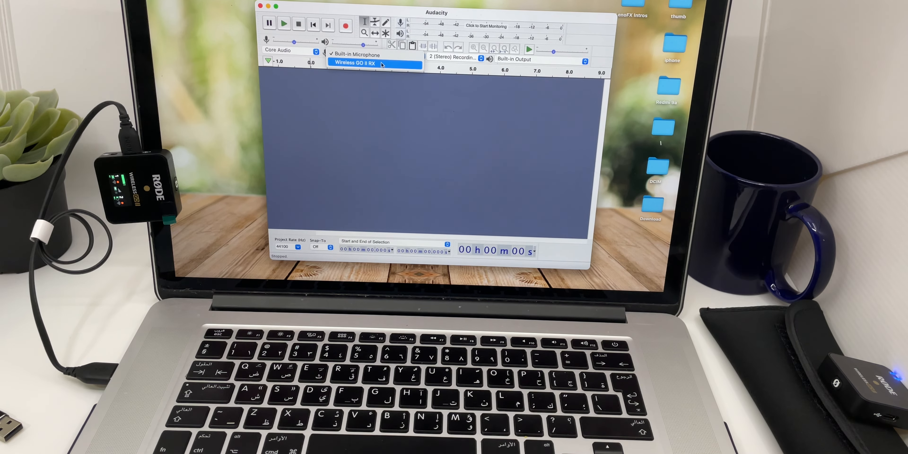
Step: Choose Wireless GO II RX as the recording input from the device list
click(359, 63)
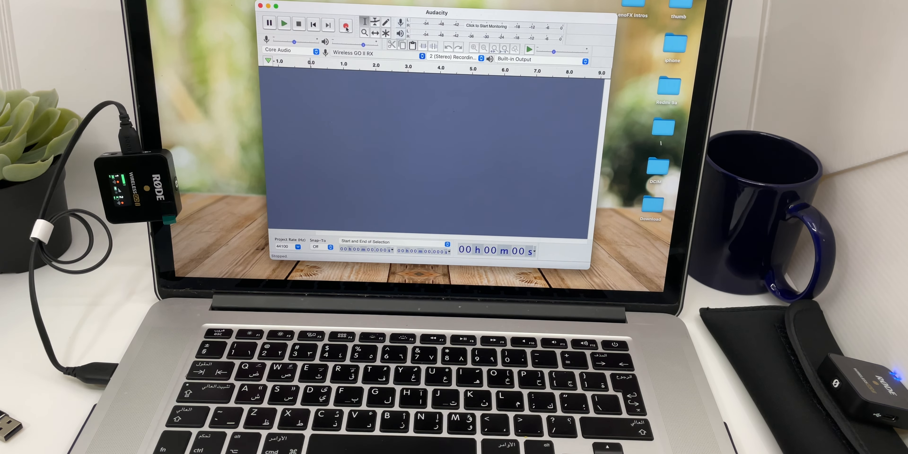
click(326, 52)
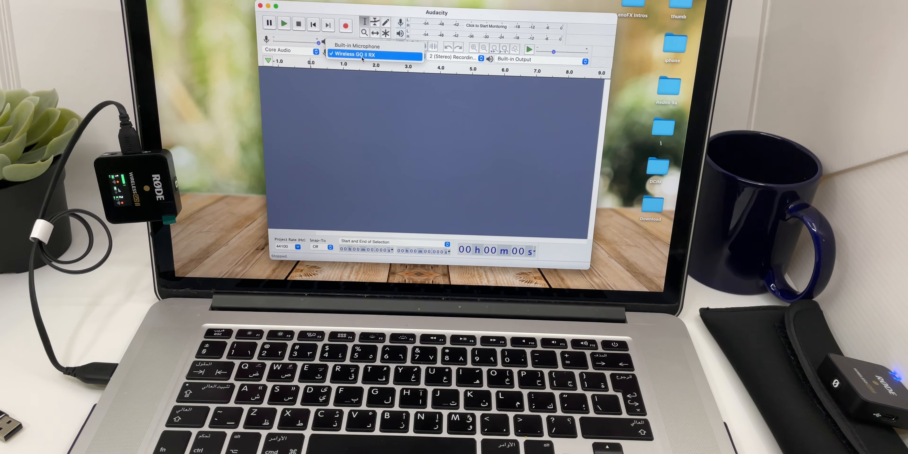
click(358, 54)
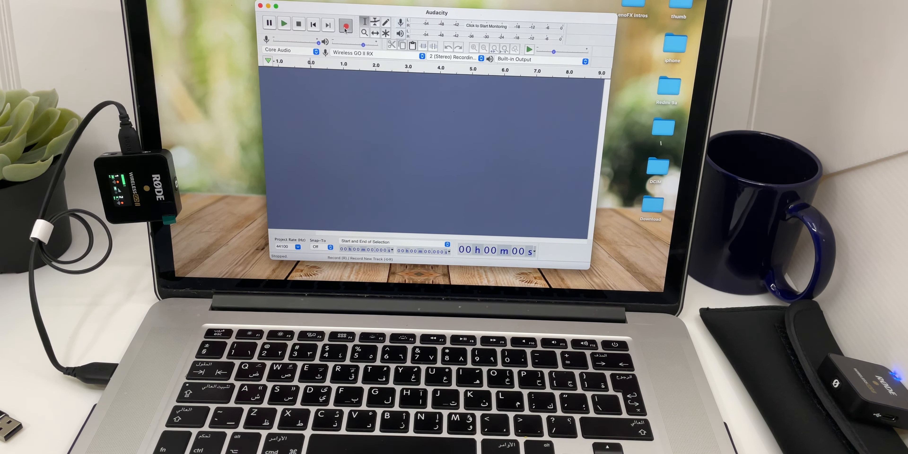
Step: Record a short spoken stereo test take through the receiver, then stop
click(346, 25)
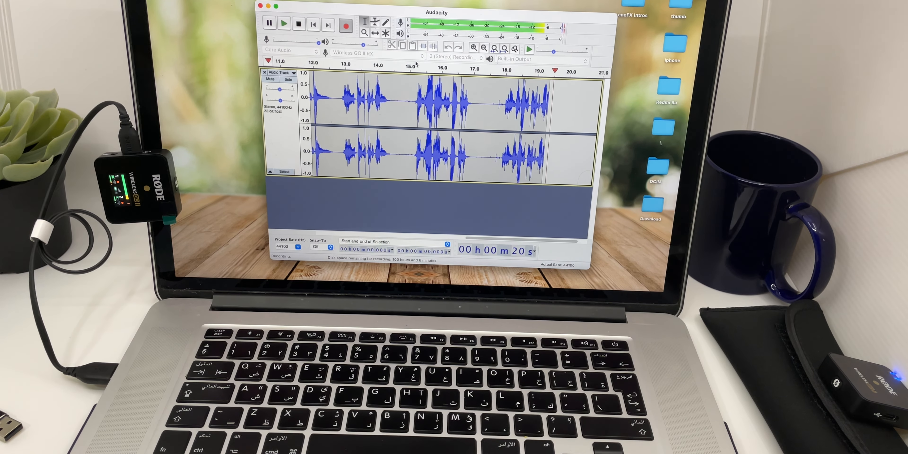
click(284, 24)
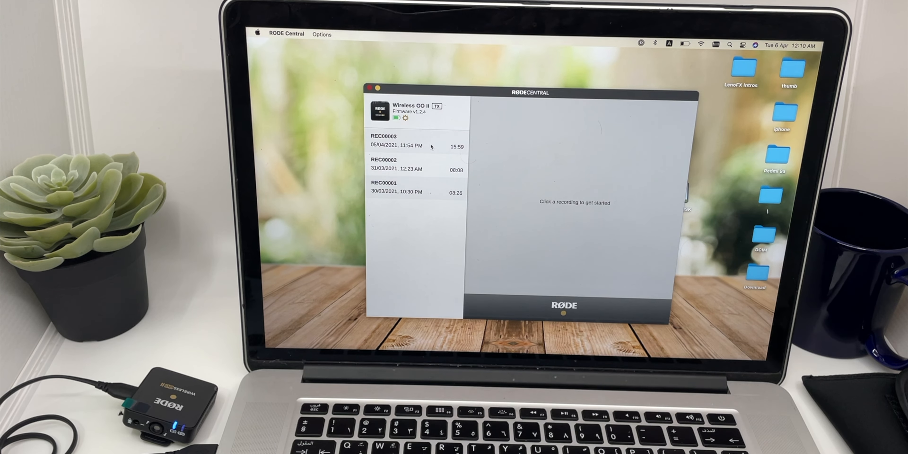
Step: Play REC00003 from the recordings list, pausing and resuming once
click(394, 141)
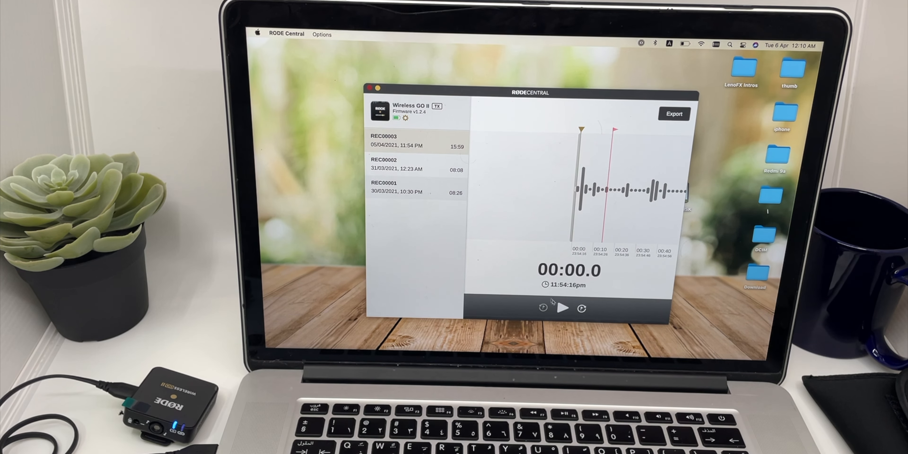
click(561, 307)
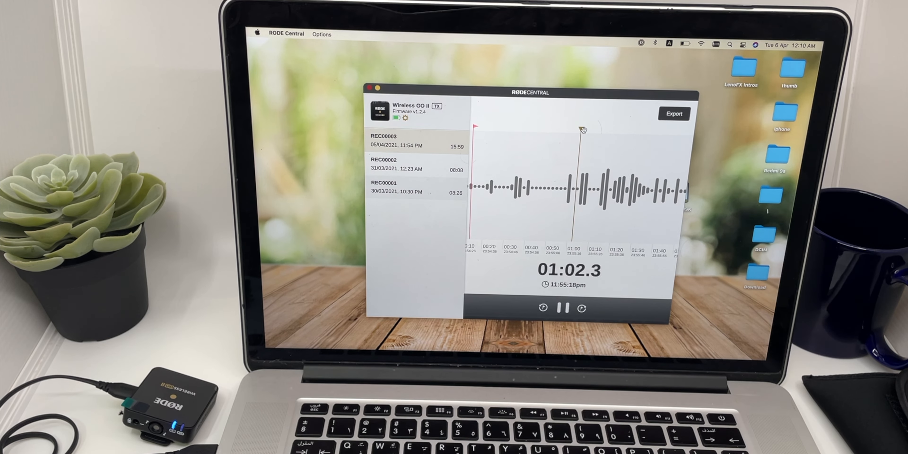
click(561, 308)
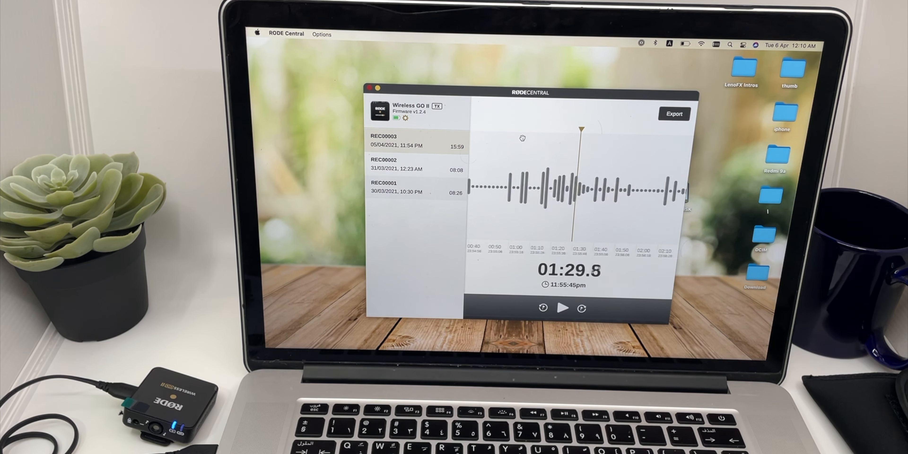
click(563, 307)
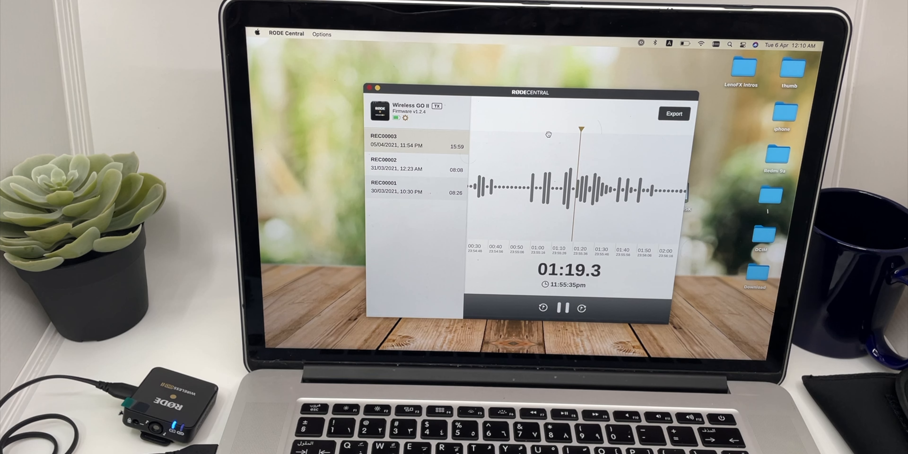
Step: Switch playback to REC00002
click(405, 164)
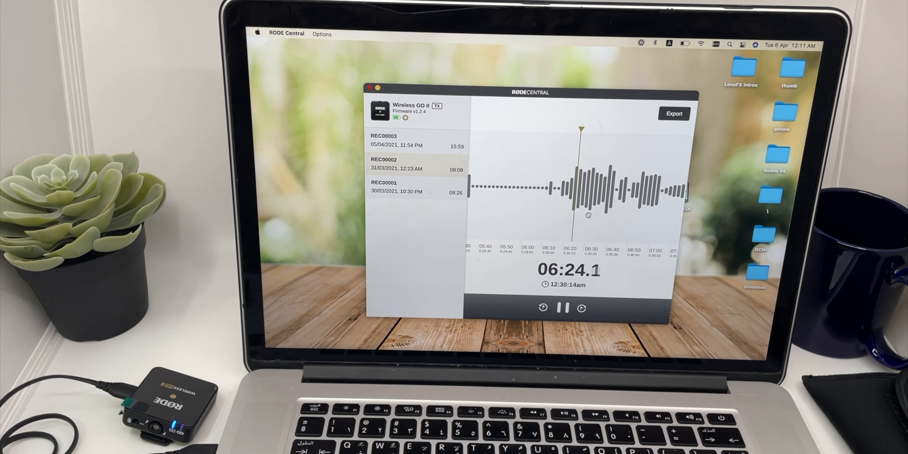